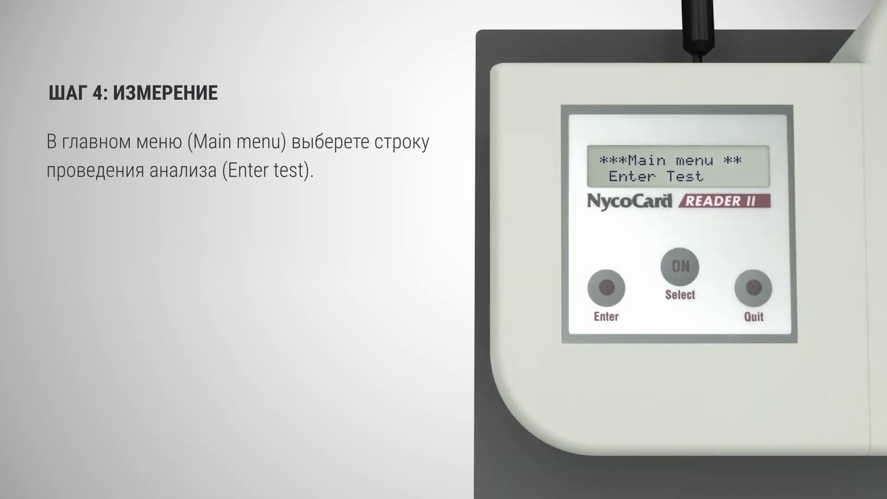
Enter the test list and step past U-Albumin and CRP Serum/Plasma to HbA1c
click(605, 290)
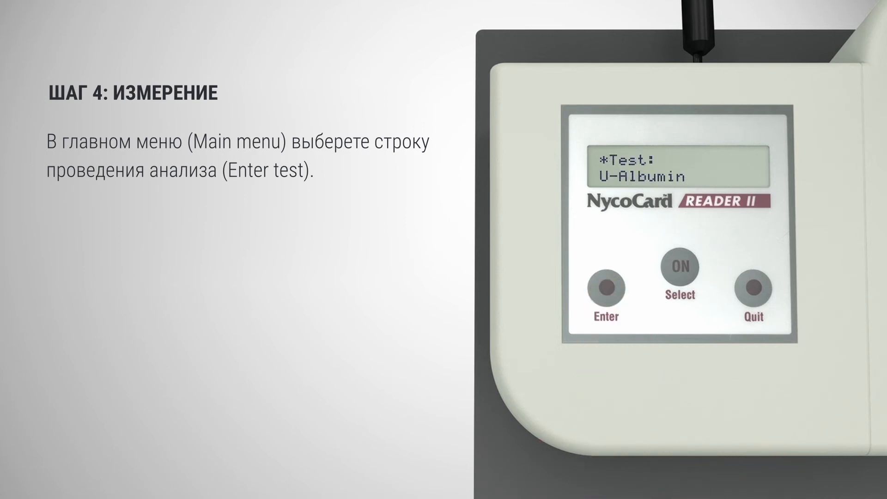
click(681, 266)
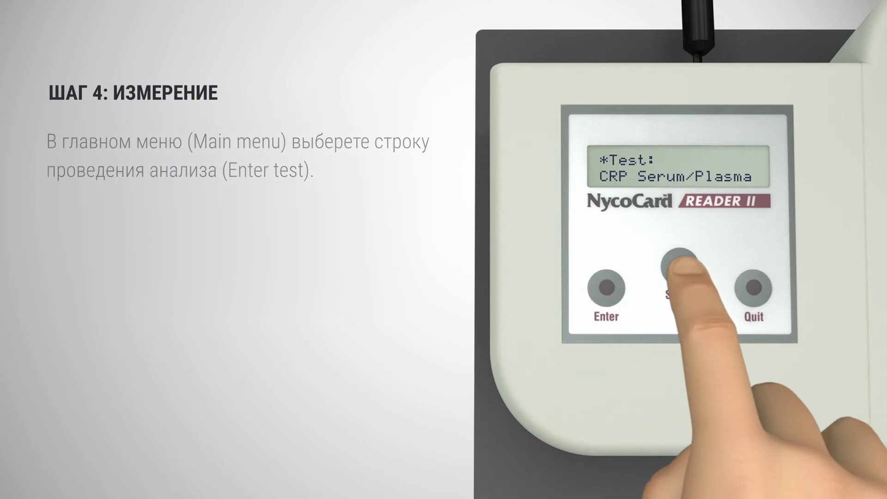
click(681, 267)
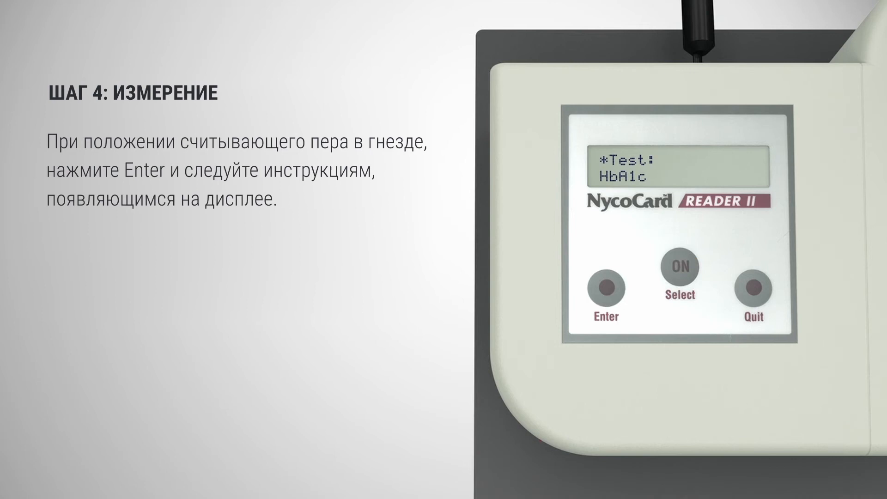